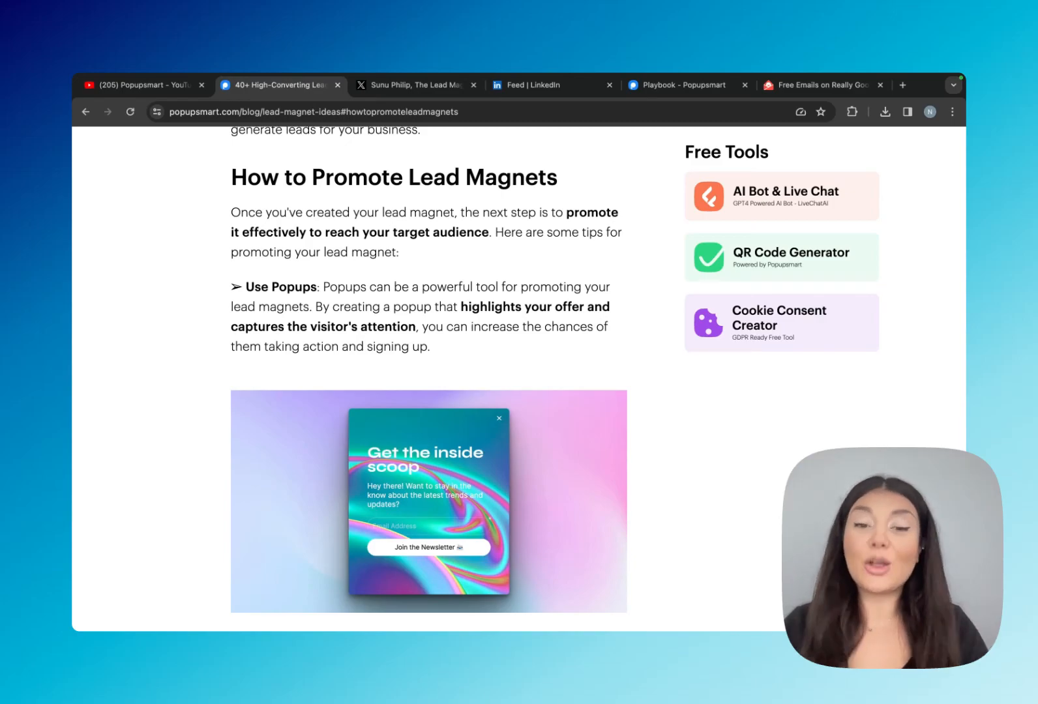
Jump to 'How to Promote Lead Magnets', then preview Playbook's giveaway email-list popup template
{"action": "scroll", "scroll_direction": "up", "scroll_amount": 3}
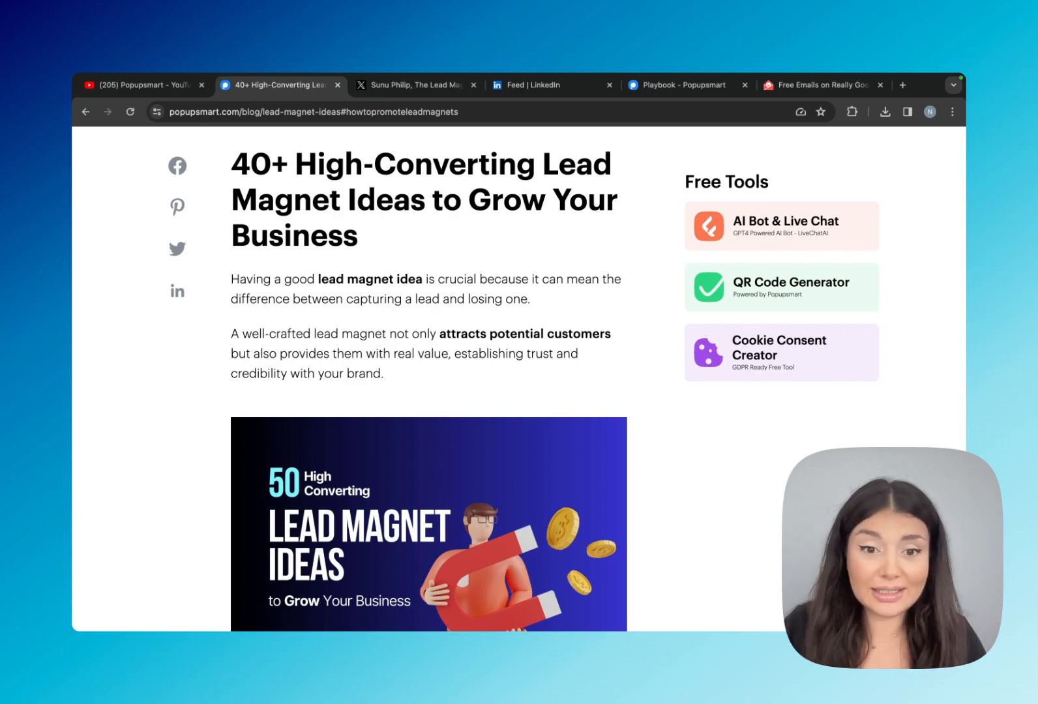
{"action": "scroll", "scroll_direction": "down", "scroll_amount": 3}
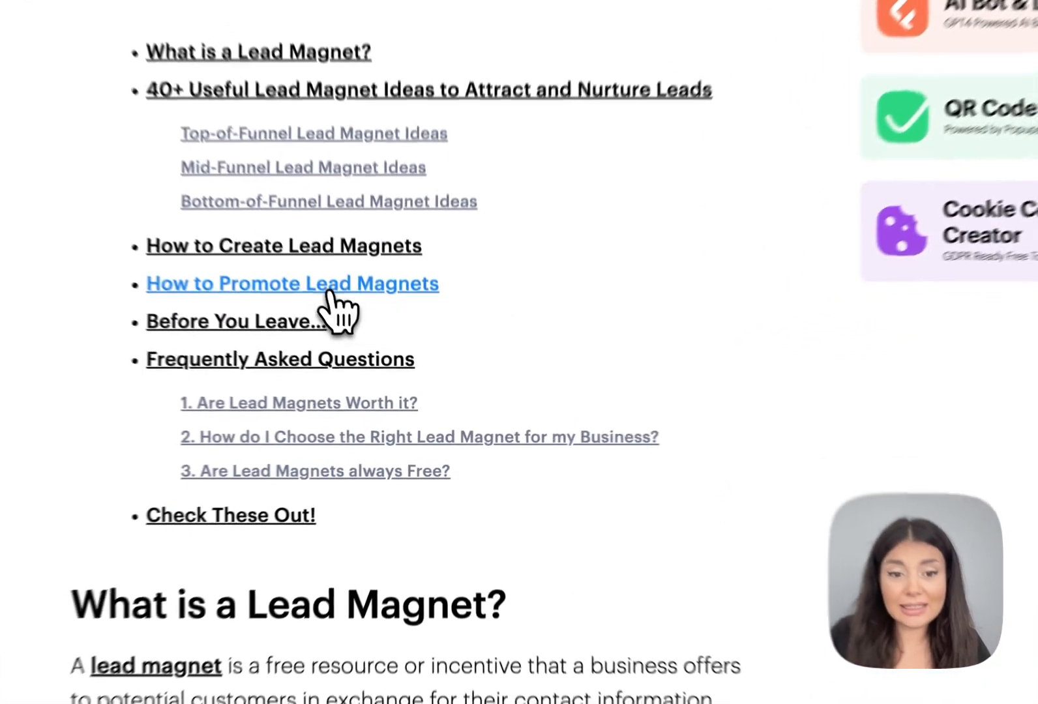
{"action": "left_click", "coordinate": [292, 284]}
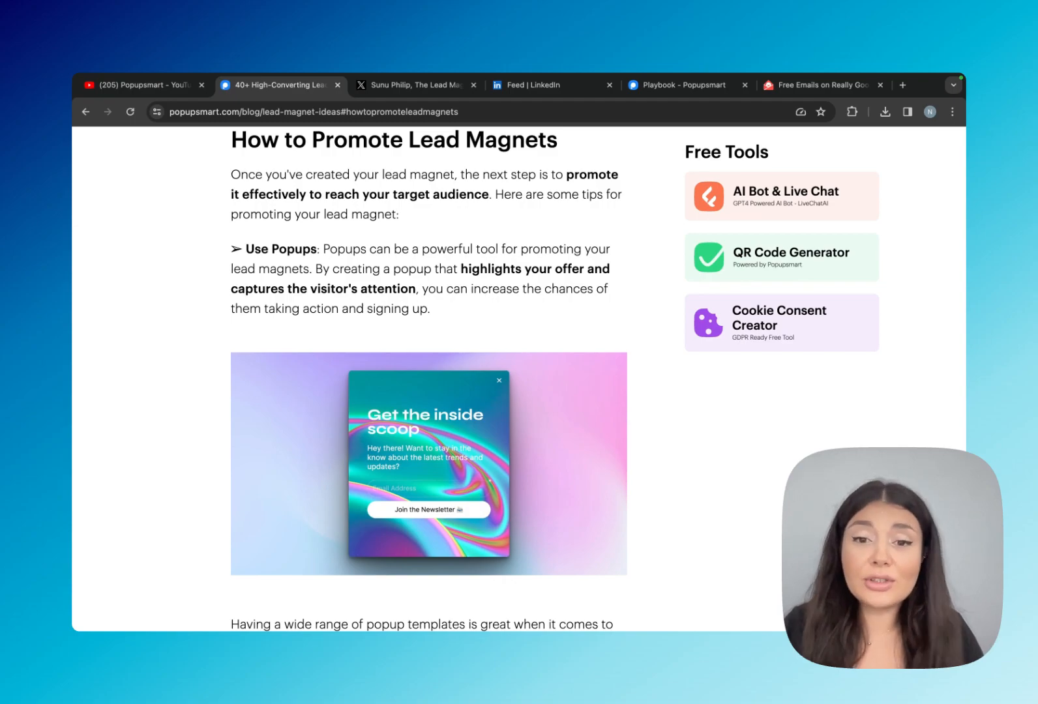
{"action": "mouse_move", "coordinate": [397, 304]}
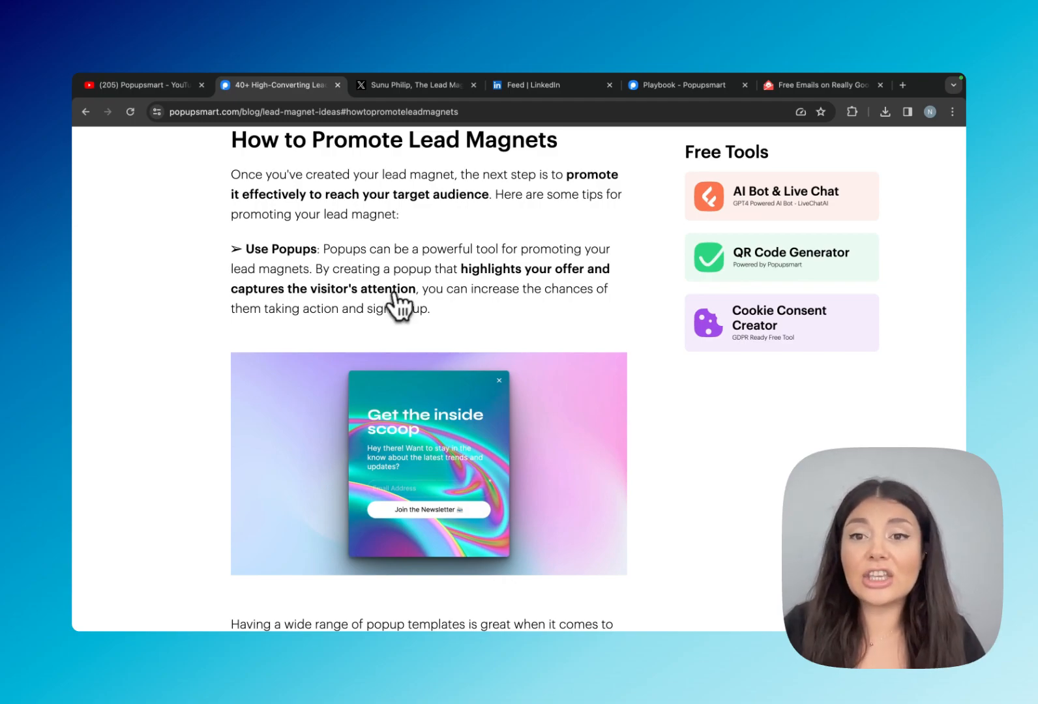
{"action": "left_click", "coordinate": [679, 84]}
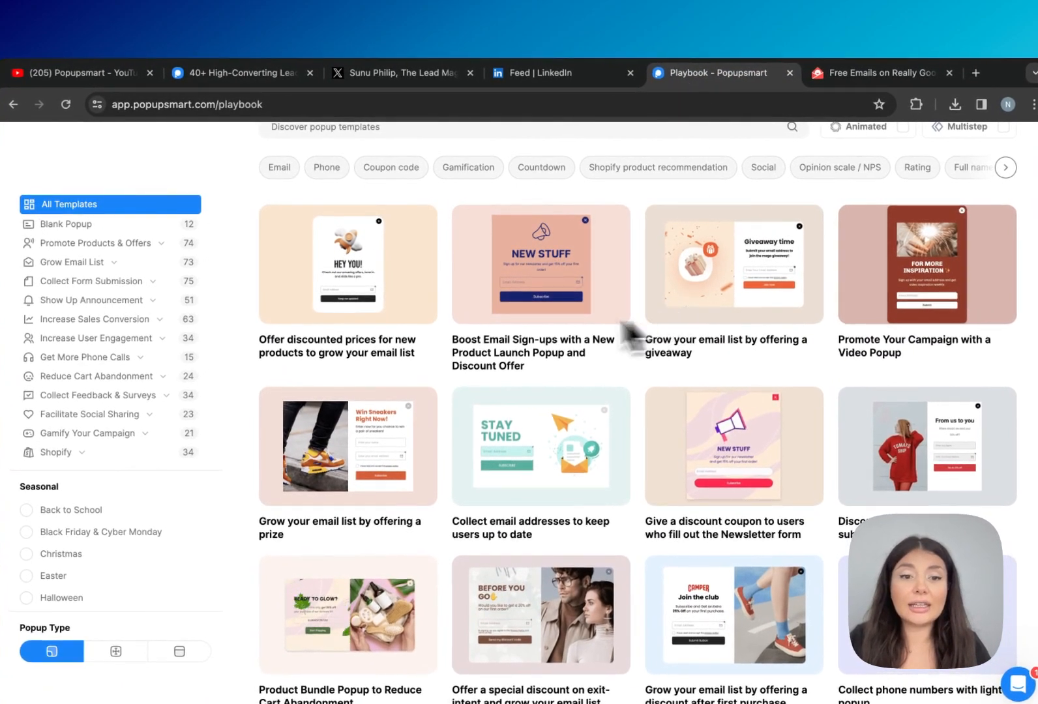
{"action": "mouse_move", "coordinate": [734, 446]}
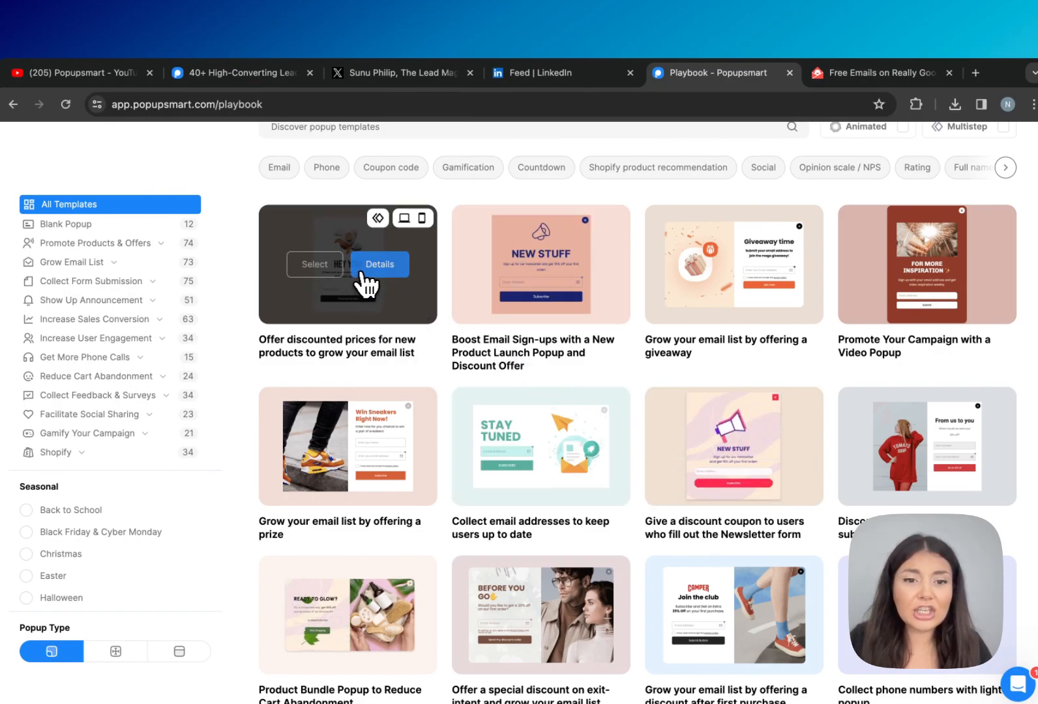
{"action": "left_click", "coordinate": [379, 264]}
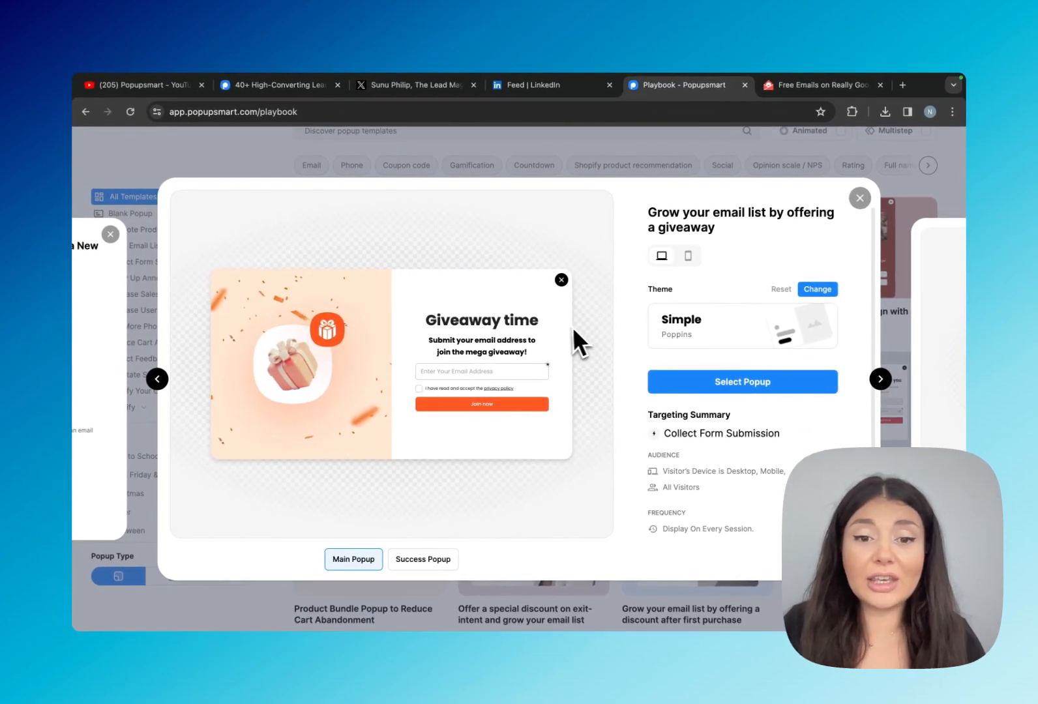
{"action": "mouse_move", "coordinate": [556, 340]}
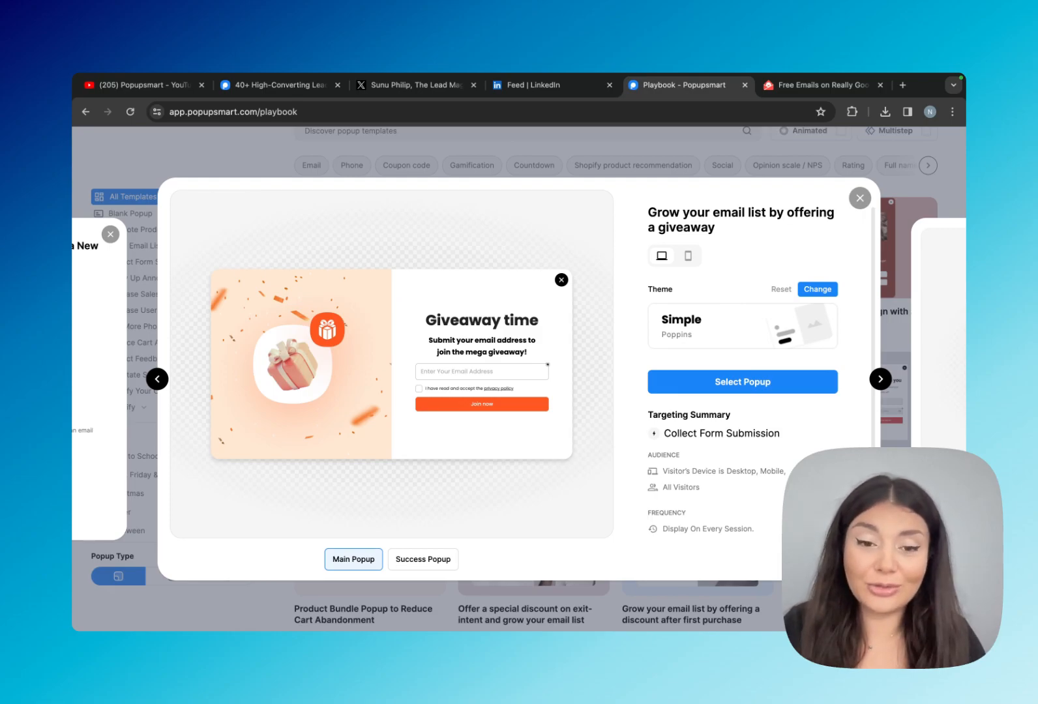
{"action": "mouse_move", "coordinate": [278, 85]}
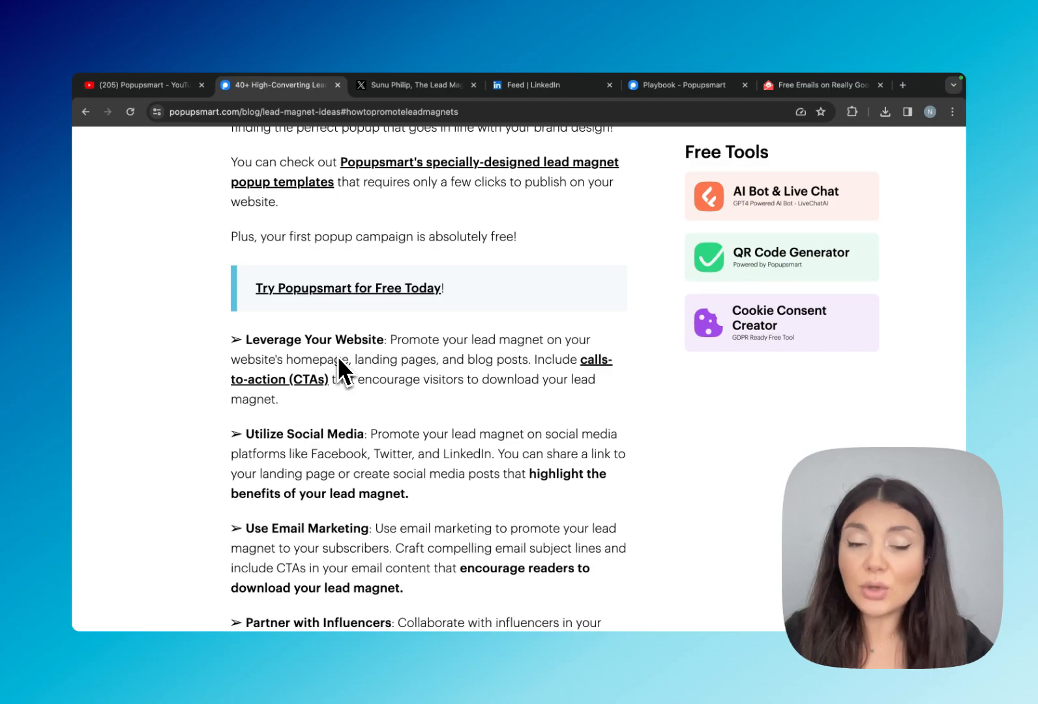
{"action": "mouse_move", "coordinate": [420, 384]}
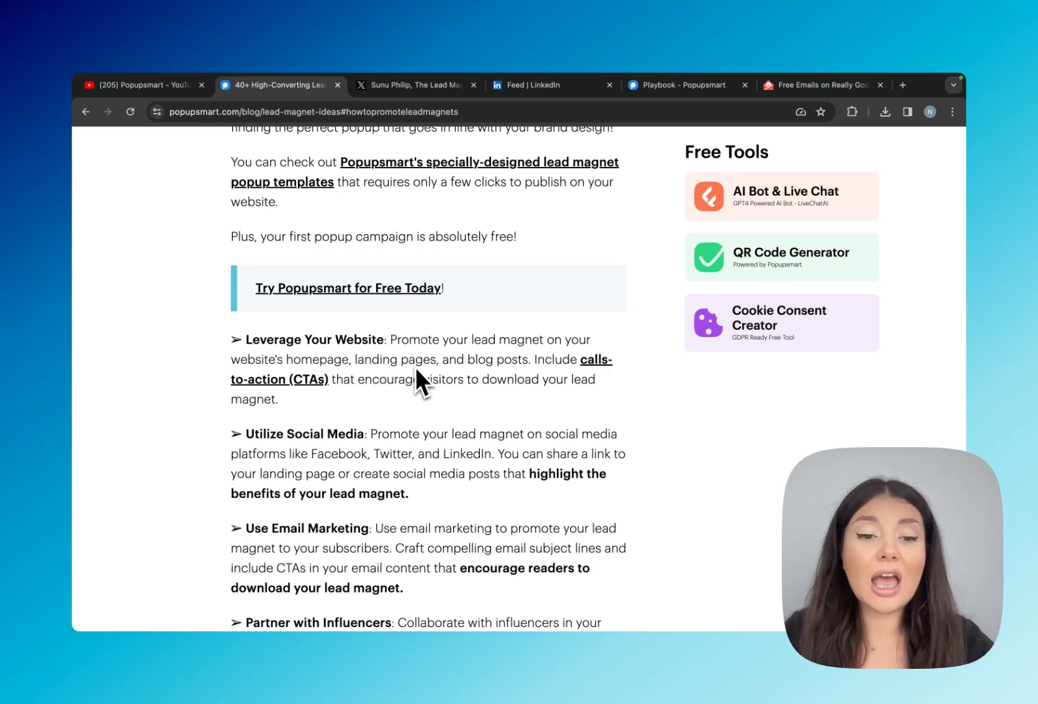
Scroll the blog's promotion tips list down to the Paid Advertising tip
{"action": "scroll", "scroll_direction": "down", "scroll_amount": 3}
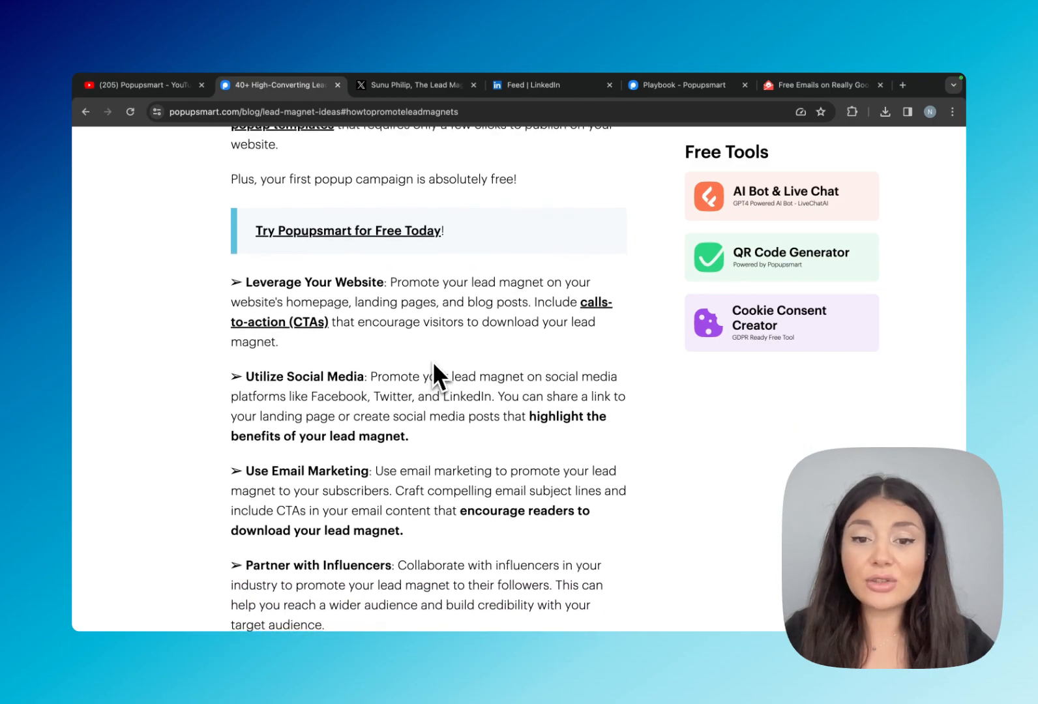
{"action": "scroll", "scroll_direction": "down", "scroll_amount": 3}
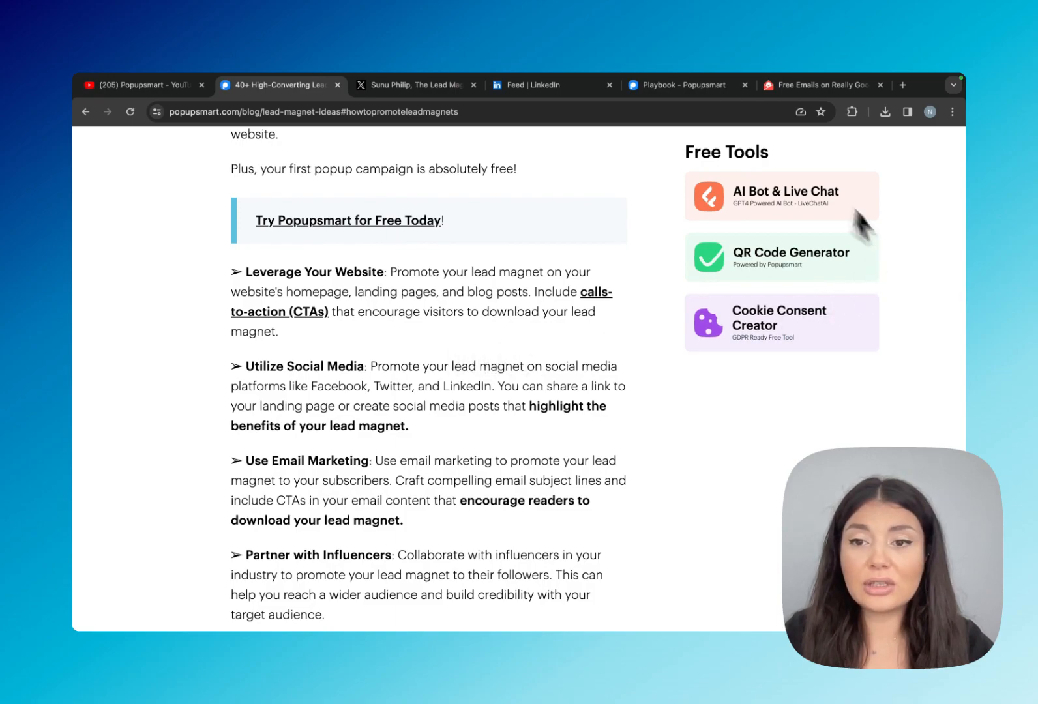
{"action": "mouse_move", "coordinate": [721, 274]}
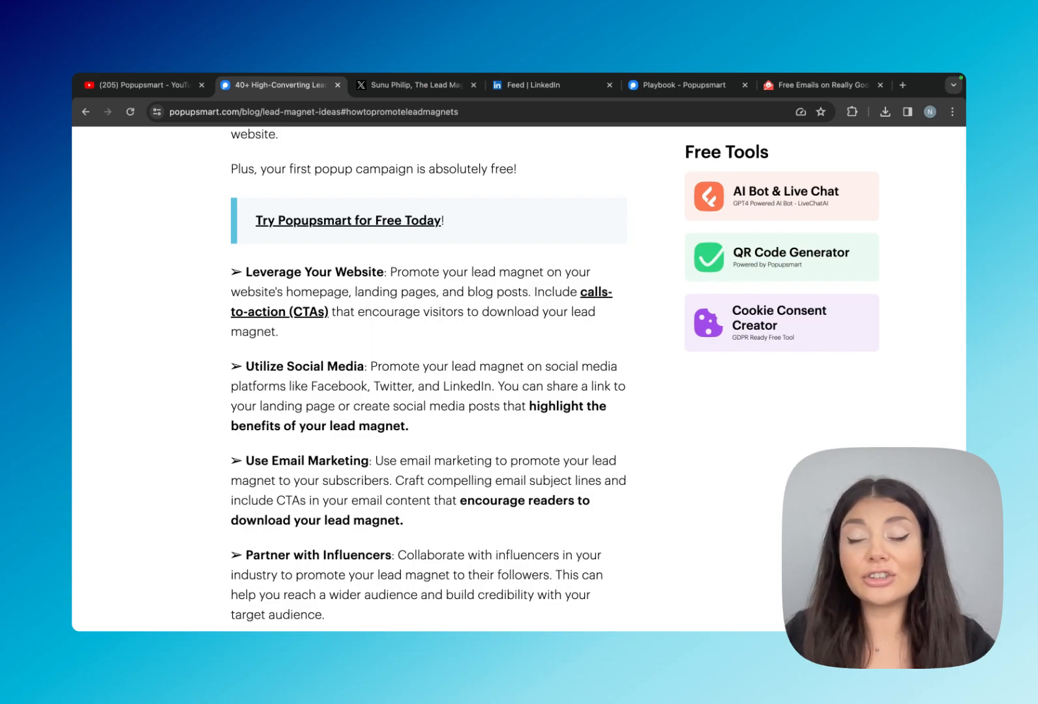
{"action": "scroll", "scroll_direction": "down", "scroll_amount": 3}
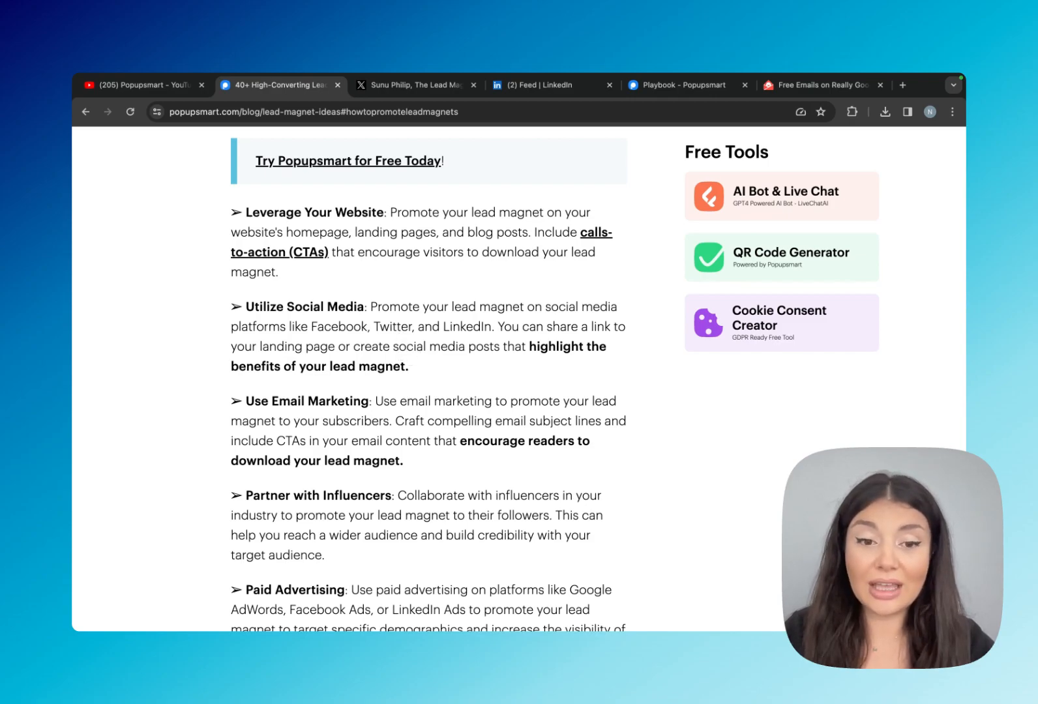
View Sunu Philip's X profile and free training landing page, then return to the blog
{"action": "left_click", "coordinate": [417, 85]}
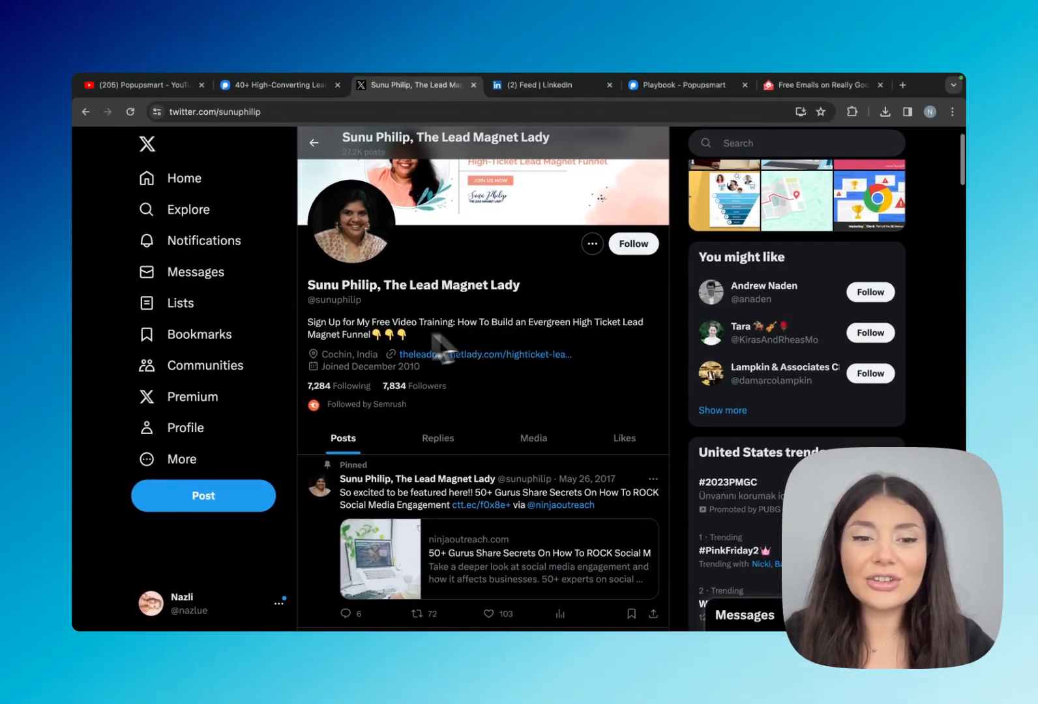
{"action": "mouse_move", "coordinate": [338, 345]}
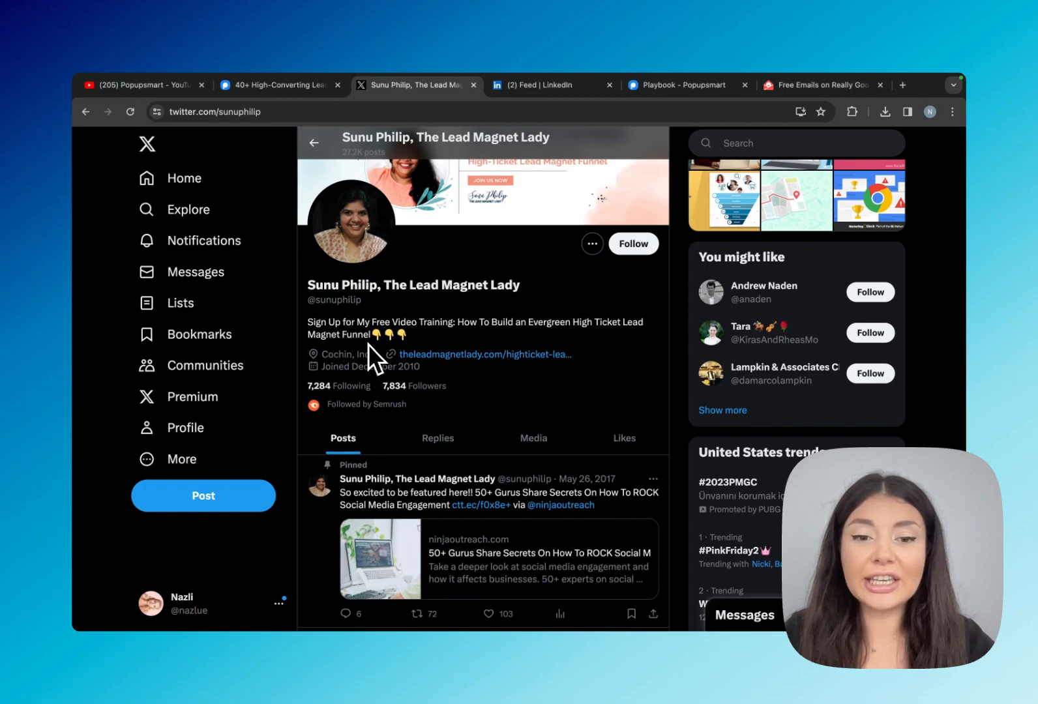
{"action": "mouse_move", "coordinate": [580, 375]}
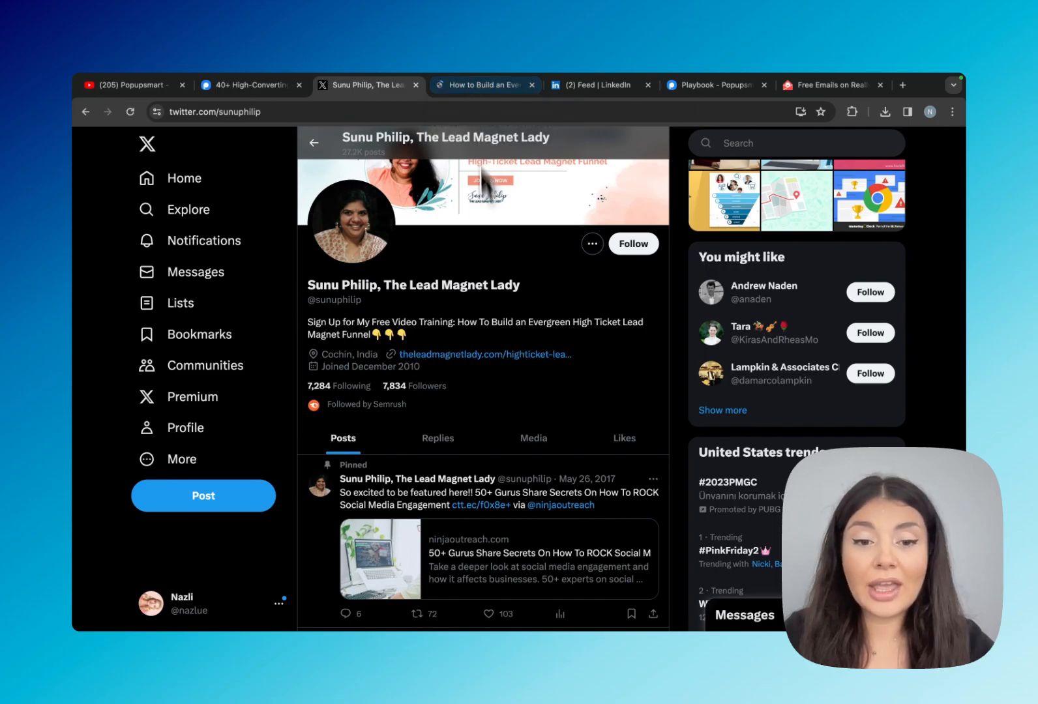
{"action": "mouse_move", "coordinate": [479, 354]}
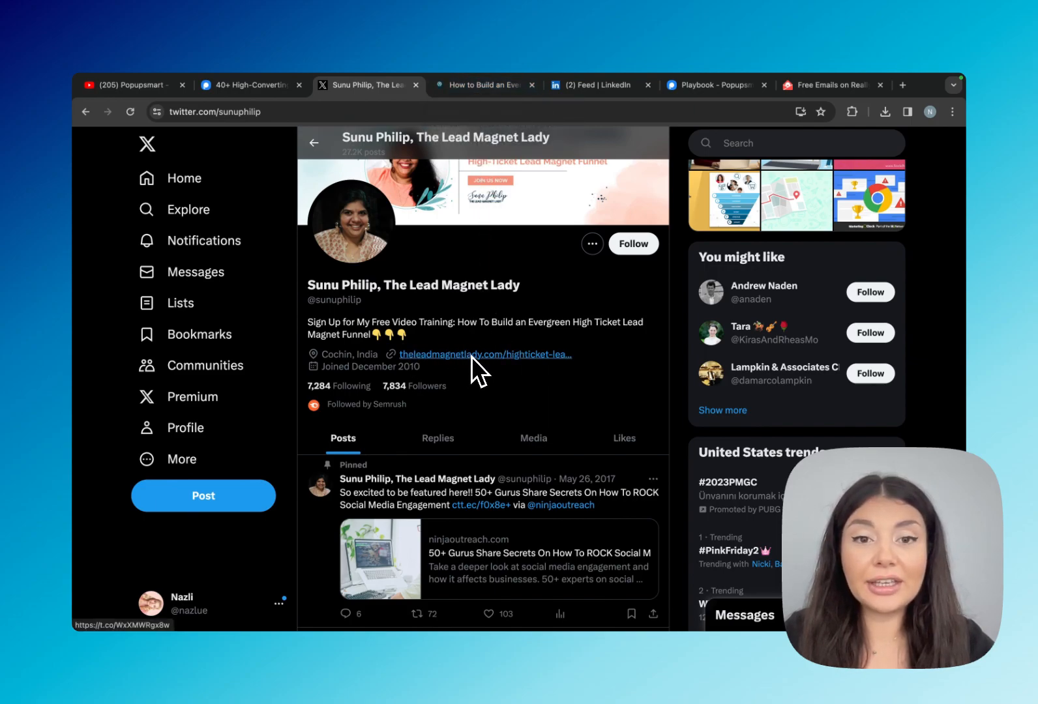
{"action": "left_click", "coordinate": [484, 354]}
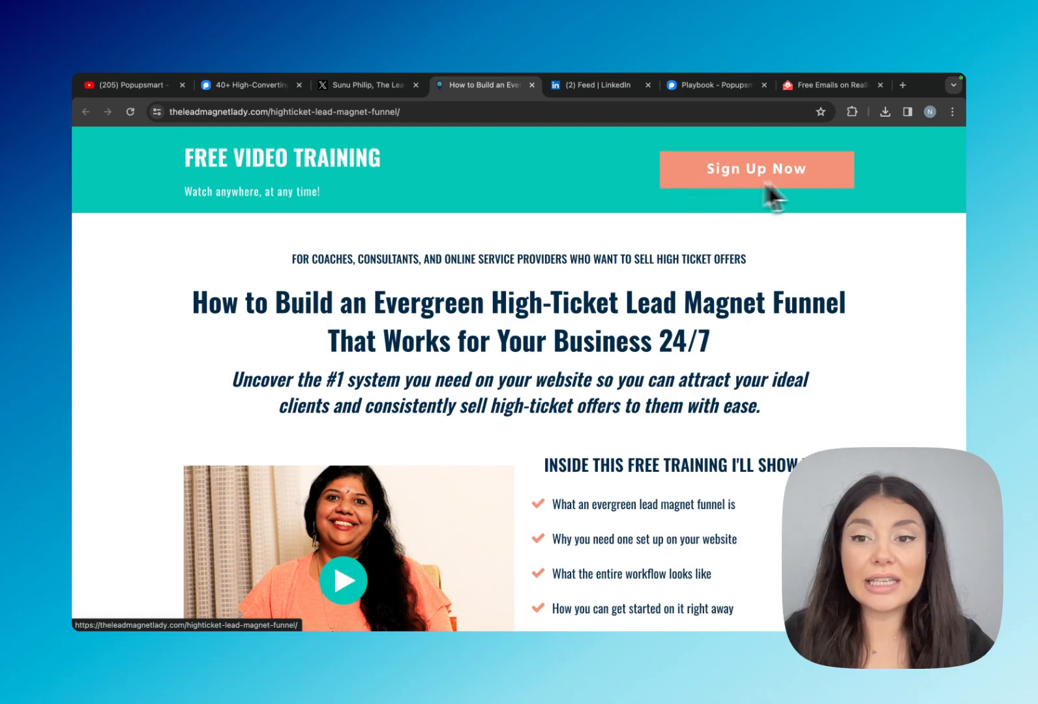
{"action": "left_click", "coordinate": [368, 85]}
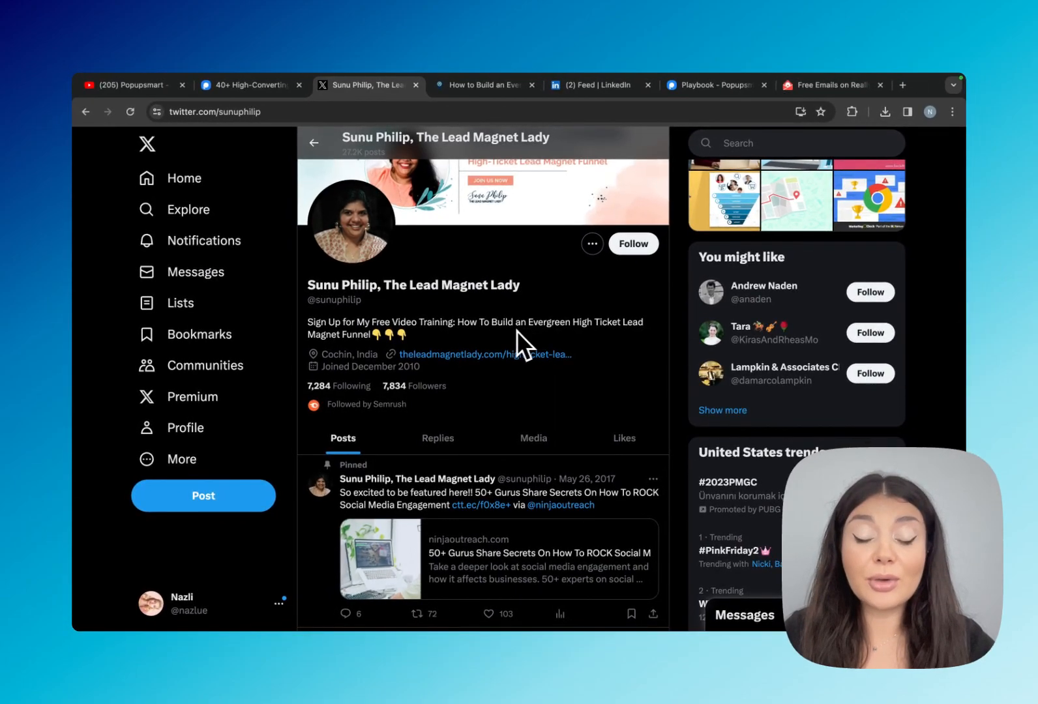
{"action": "left_click", "coordinate": [248, 84]}
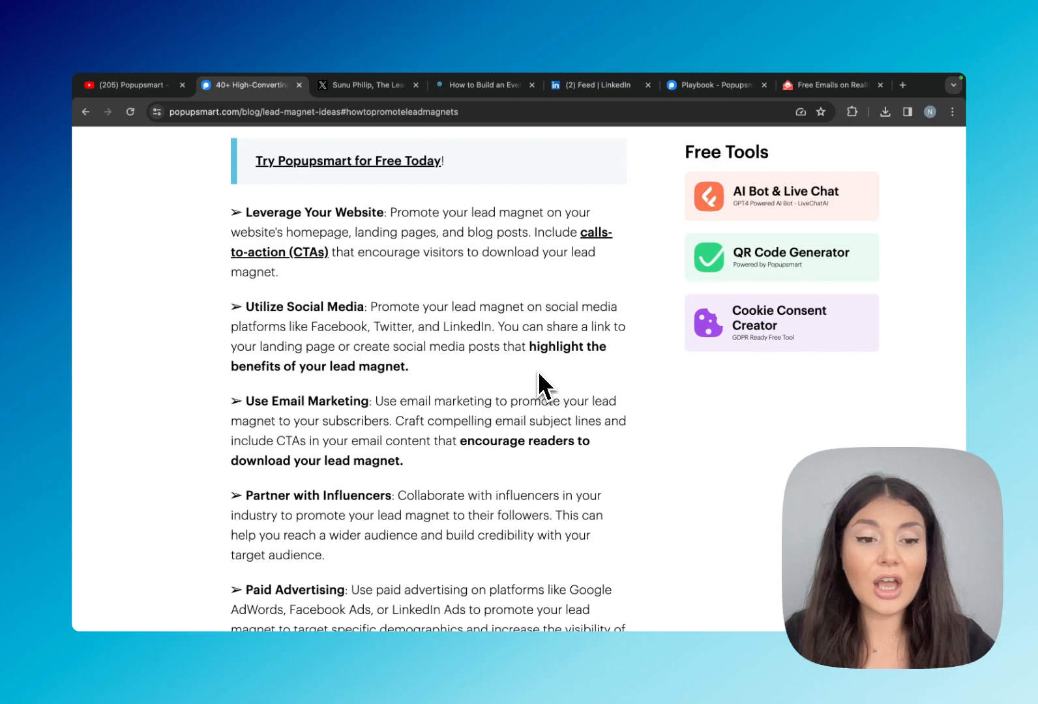
Scroll past the email marketing tip to the Really Good Emails free-offer gallery
{"action": "scroll", "scroll_direction": "down", "scroll_amount": 3}
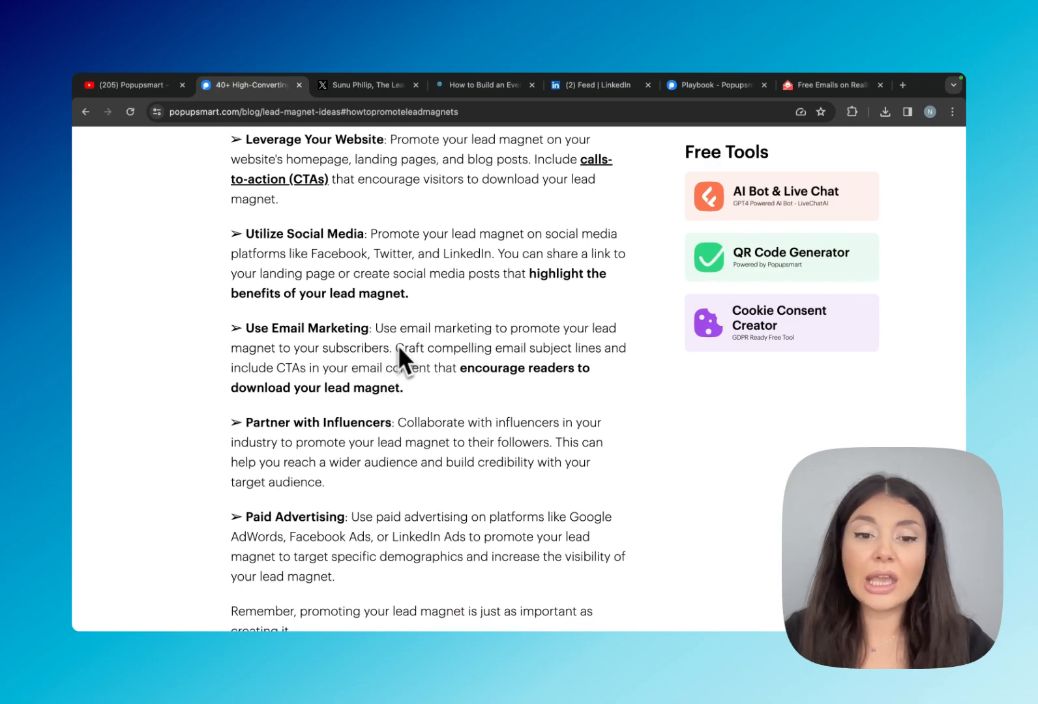
{"action": "mouse_move", "coordinate": [457, 384]}
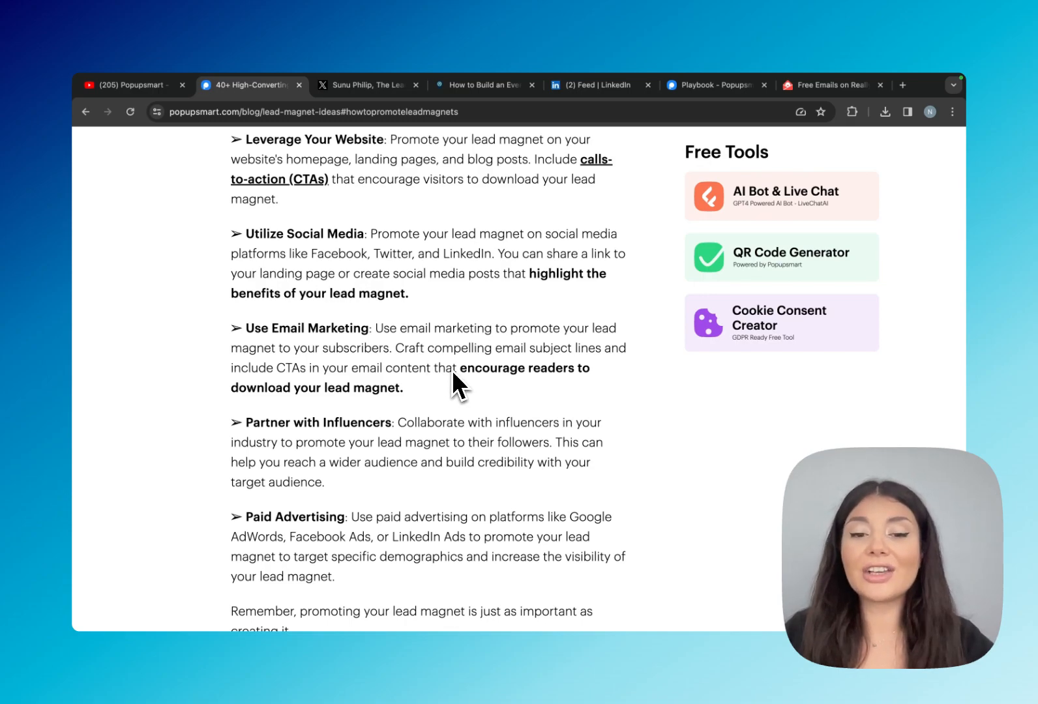
{"action": "mouse_move", "coordinate": [512, 387]}
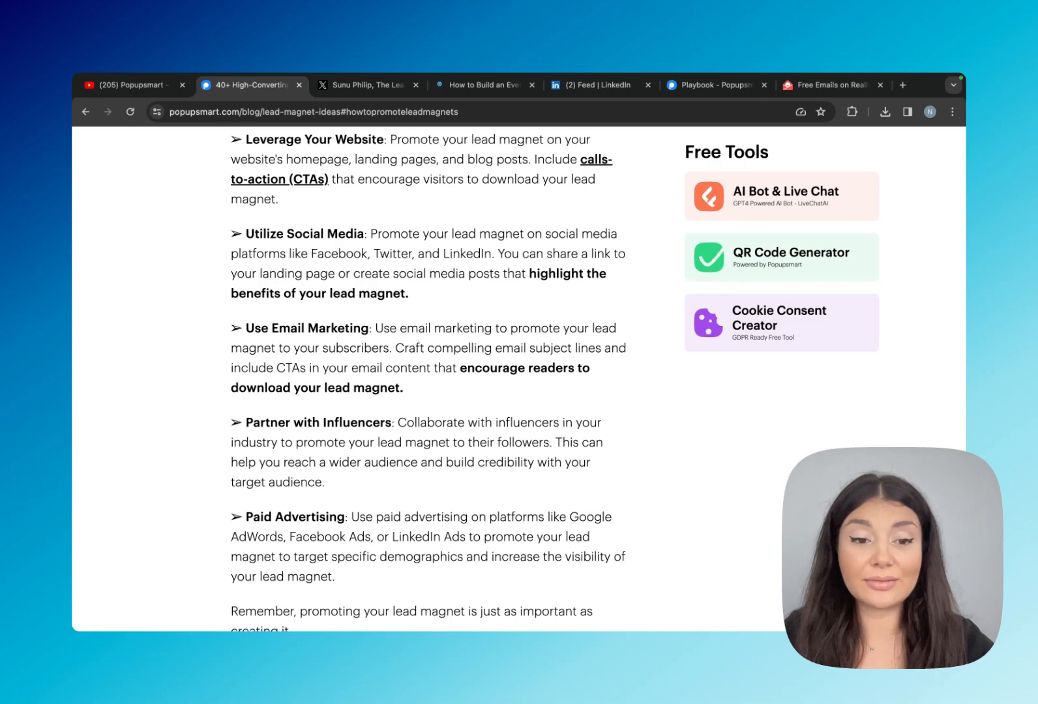
{"action": "left_click", "coordinate": [830, 85]}
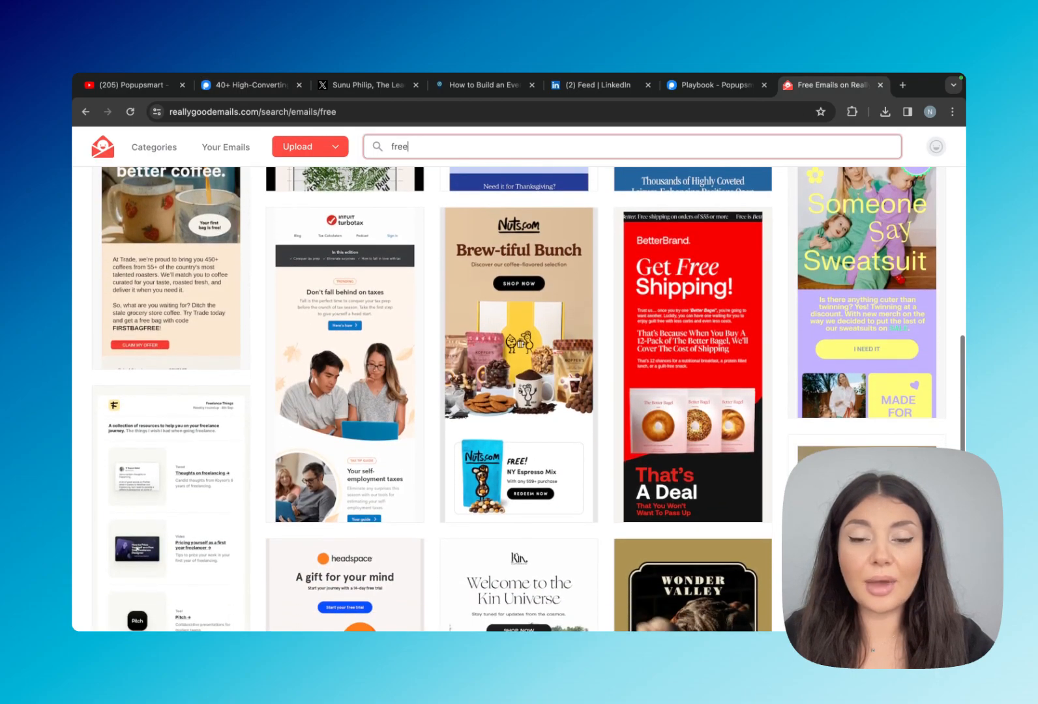
Scroll through the 'free' email examples on Really Good Emails, then go to LinkedIn
{"action": "scroll", "scroll_direction": "down", "scroll_amount": 3}
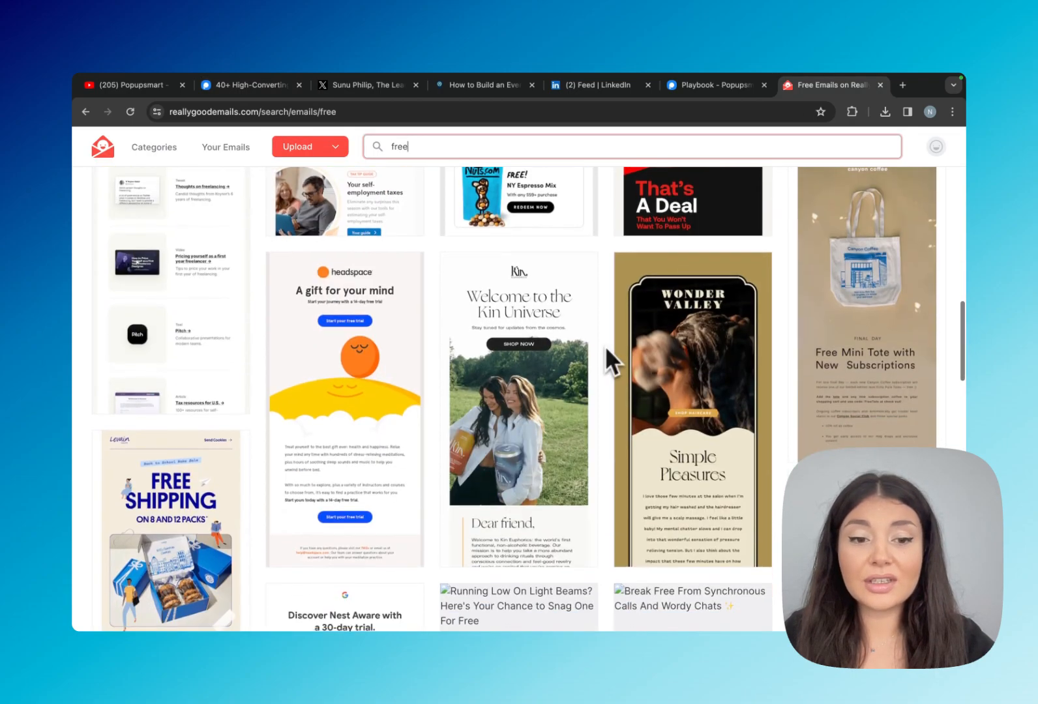
{"action": "scroll", "scroll_direction": "down", "scroll_amount": 3}
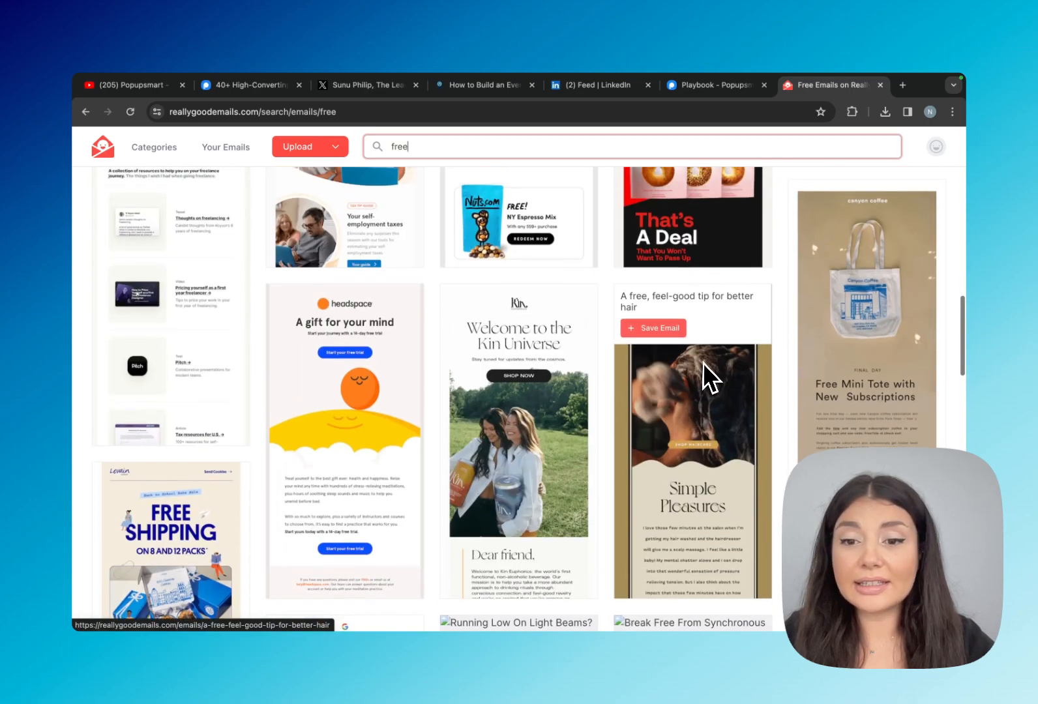
{"action": "mouse_move", "coordinate": [725, 335]}
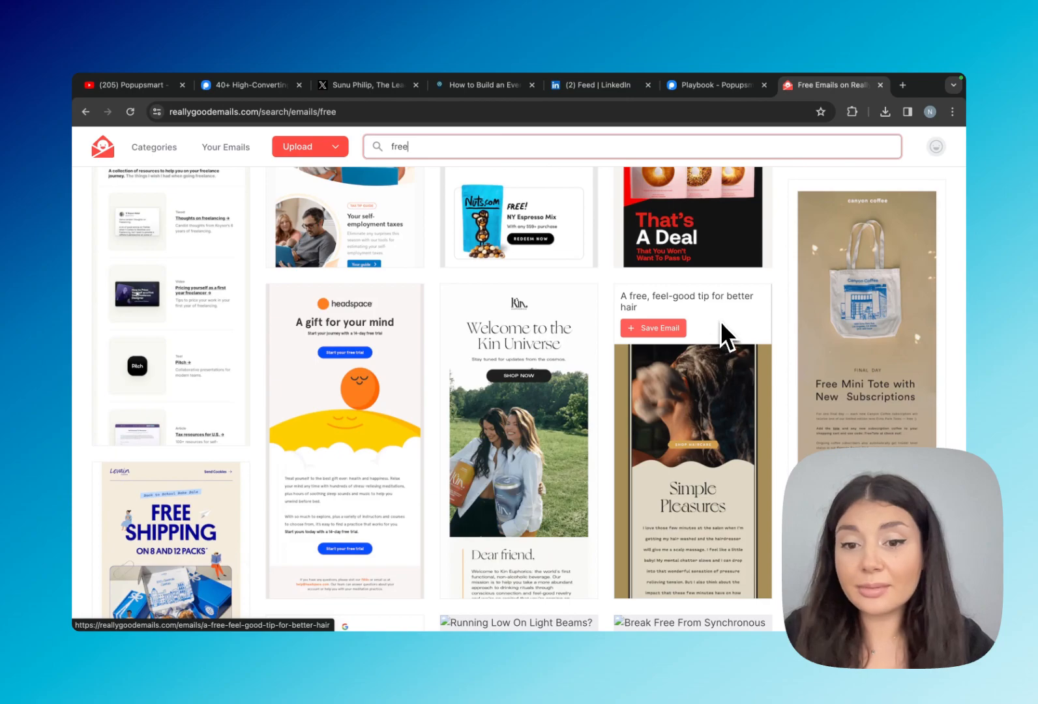
{"action": "mouse_move", "coordinate": [711, 478]}
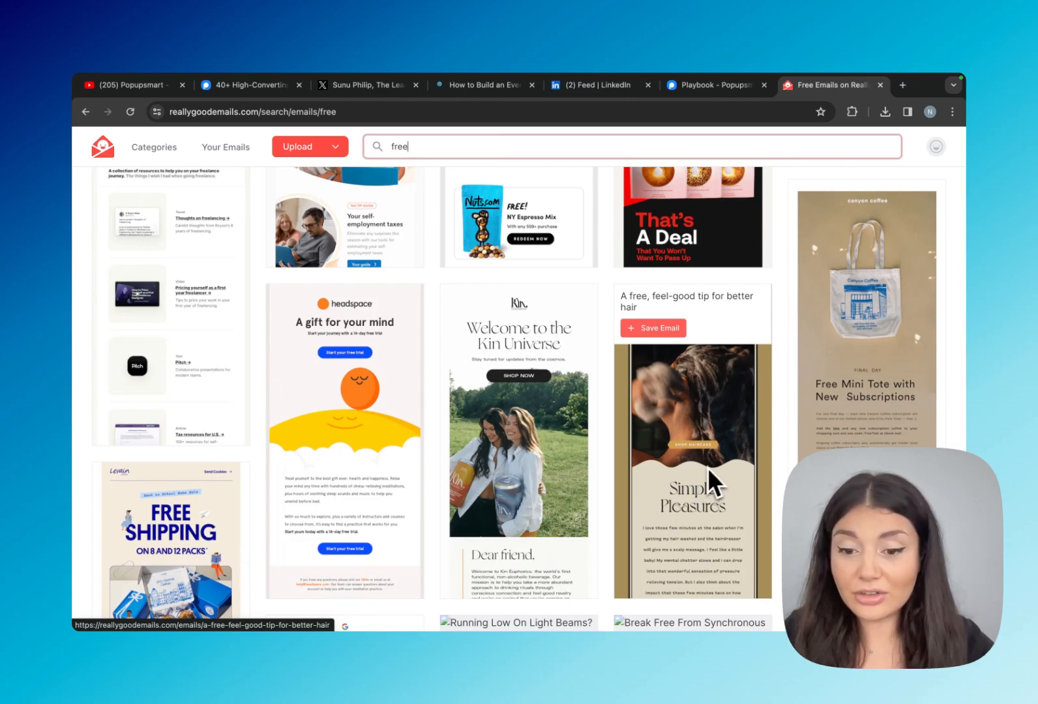
{"action": "scroll", "scroll_direction": "down", "scroll_amount": 3}
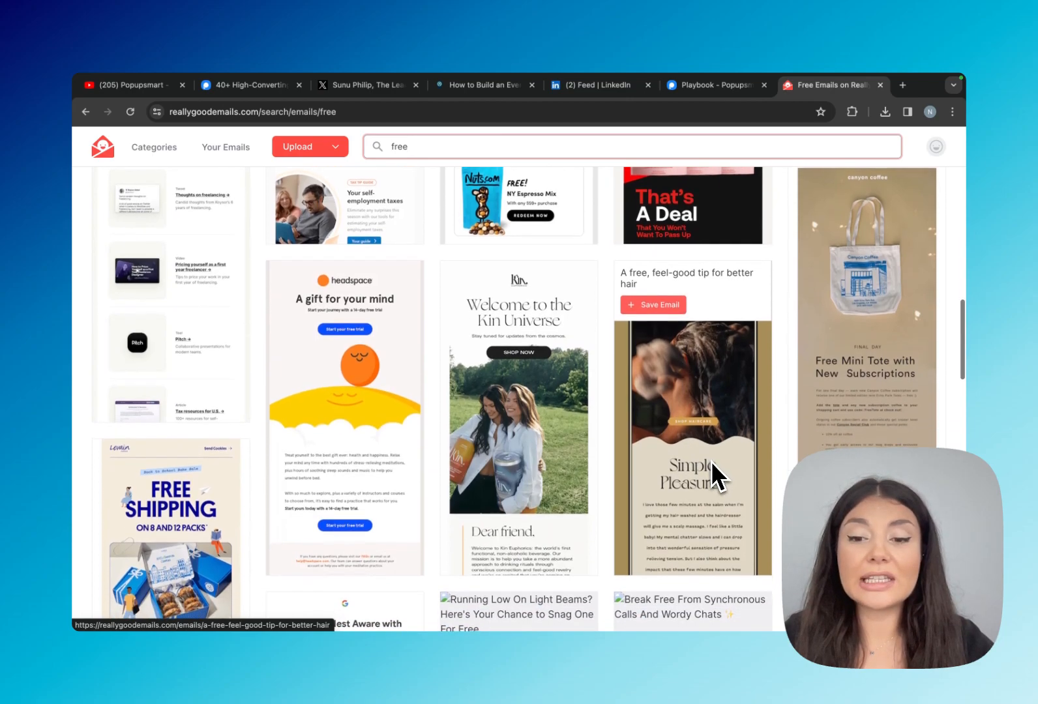
{"action": "scroll", "scroll_direction": "down", "scroll_amount": 3}
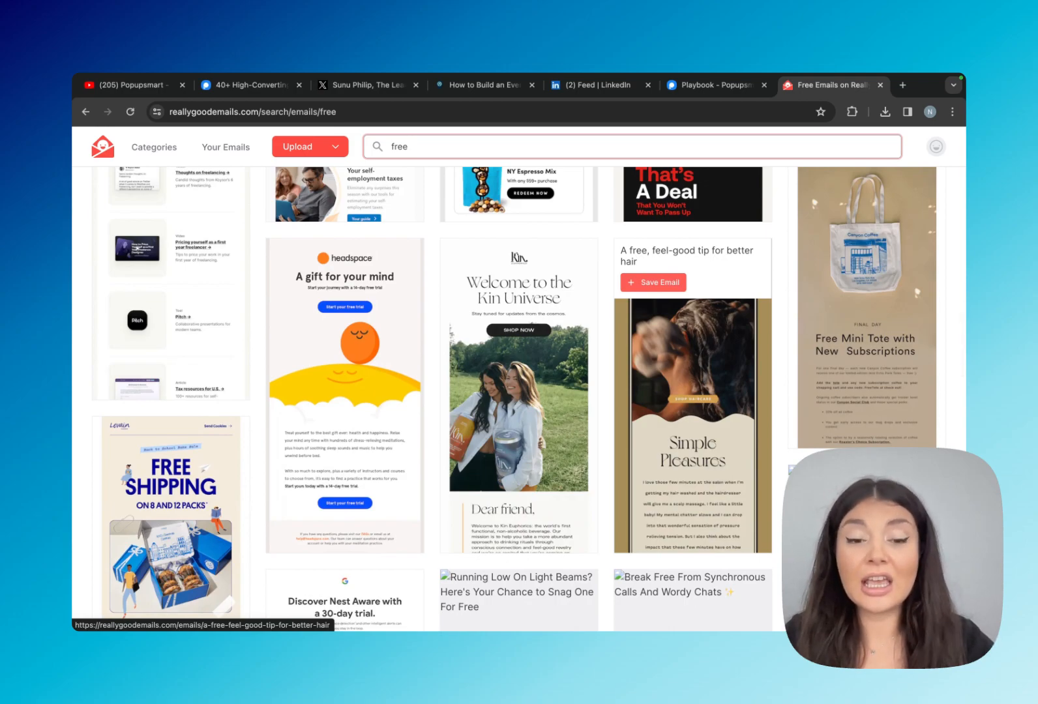
{"action": "left_click", "coordinate": [599, 84]}
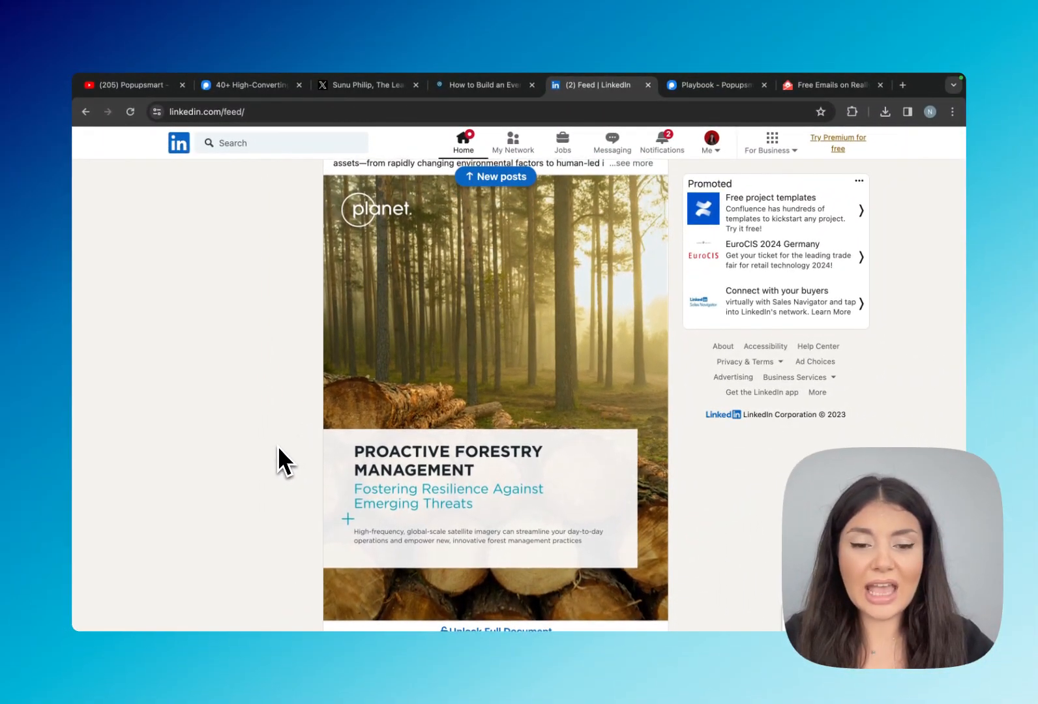
Scroll to the Proactive Forestry Management post's Unlock Full Document button
{"action": "scroll", "scroll_direction": "down", "scroll_amount": 3}
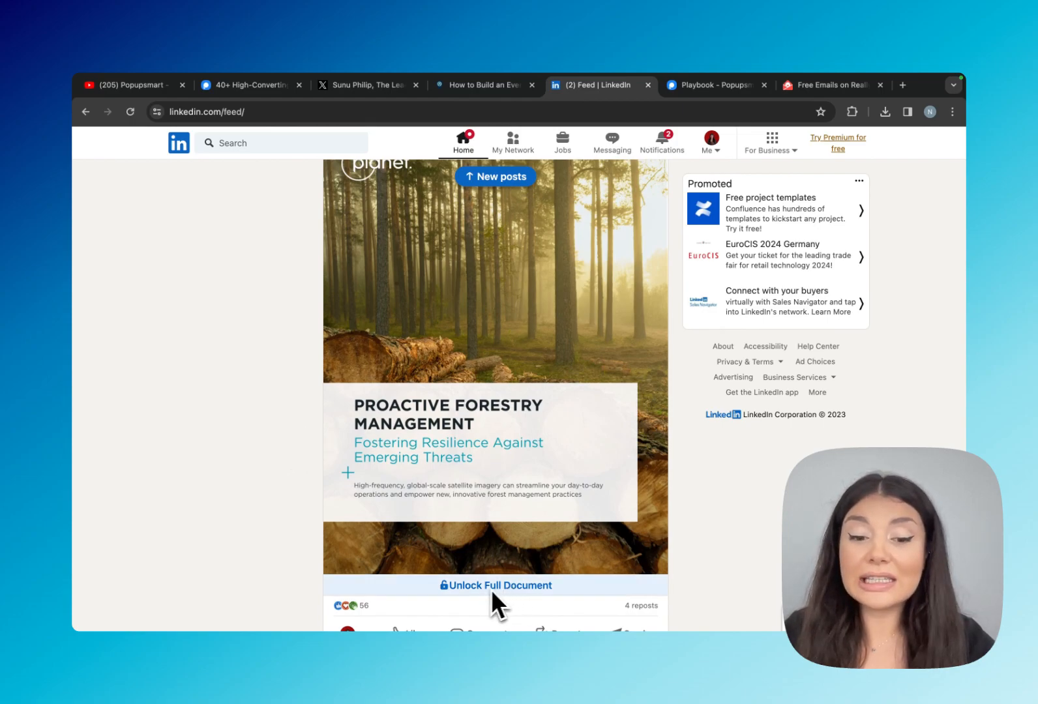
{"action": "mouse_move", "coordinate": [564, 606]}
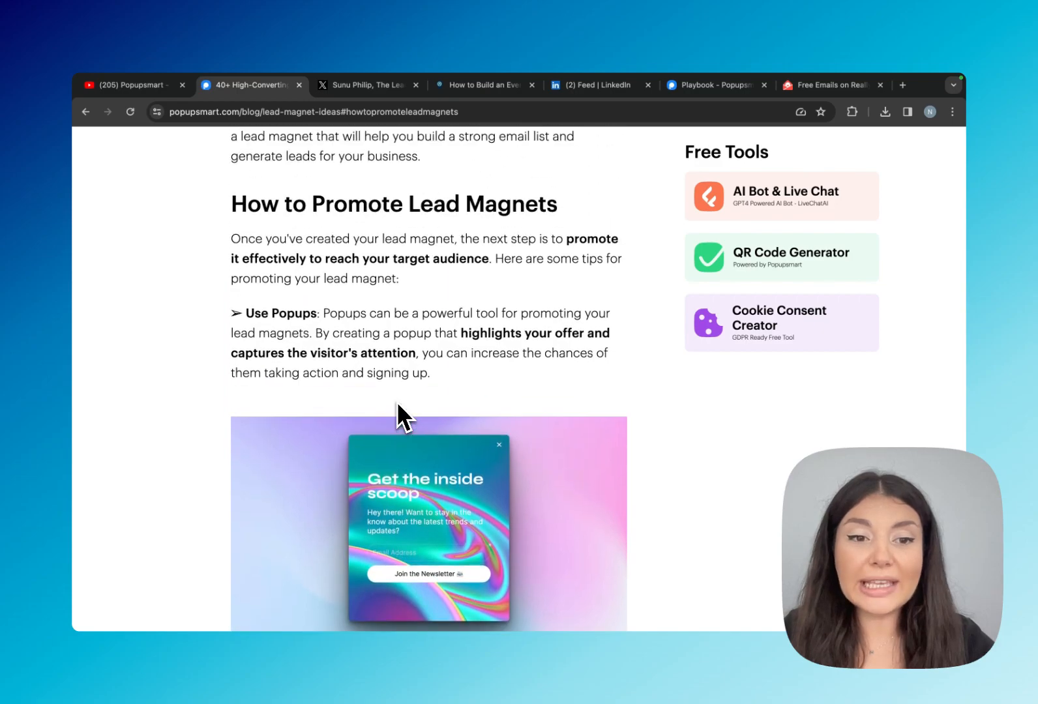
{"action": "mouse_move", "coordinate": [529, 384]}
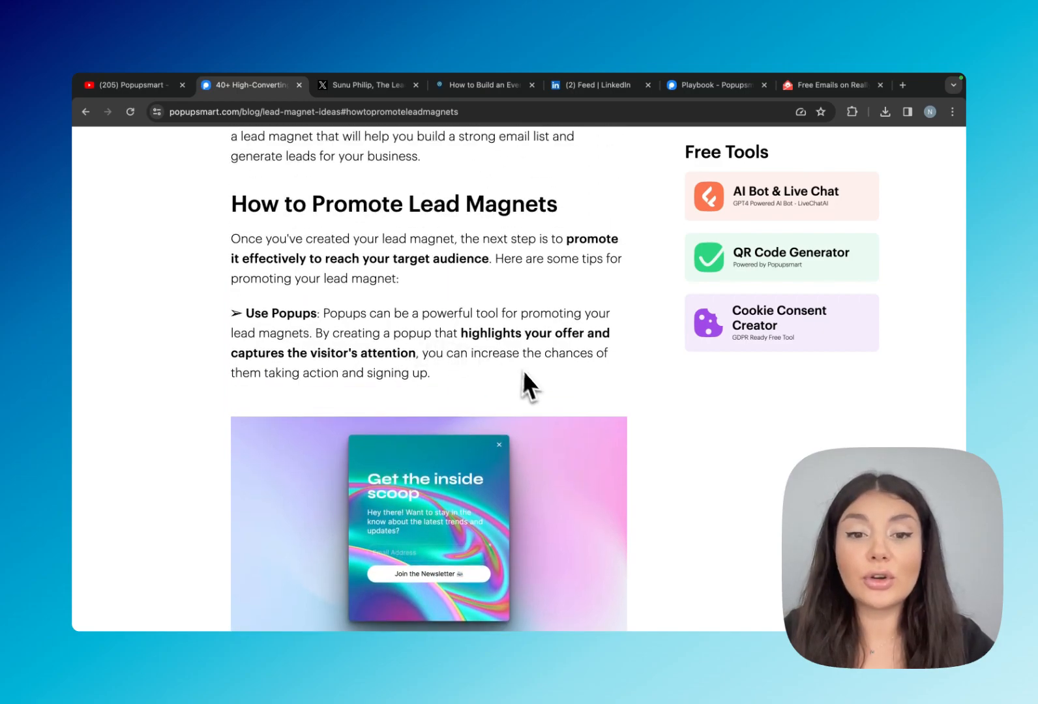
Scroll the blog article back up to its title and introduction
{"action": "scroll", "scroll_direction": "down", "scroll_amount": 3}
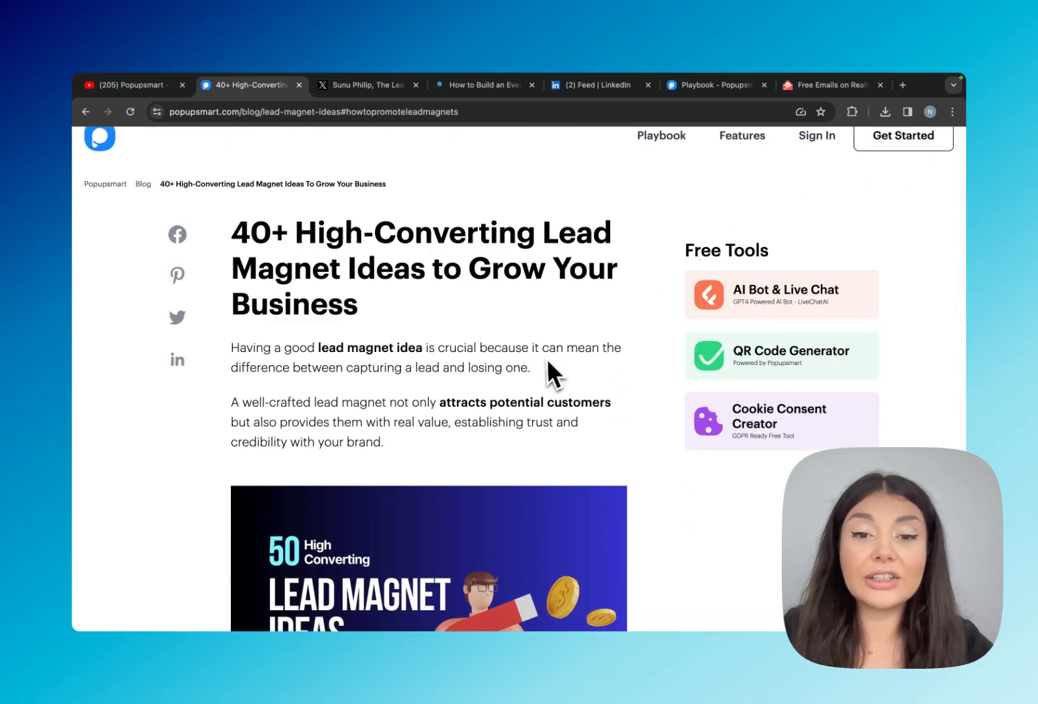
{"action": "scroll", "scroll_direction": "down", "scroll_amount": 3}
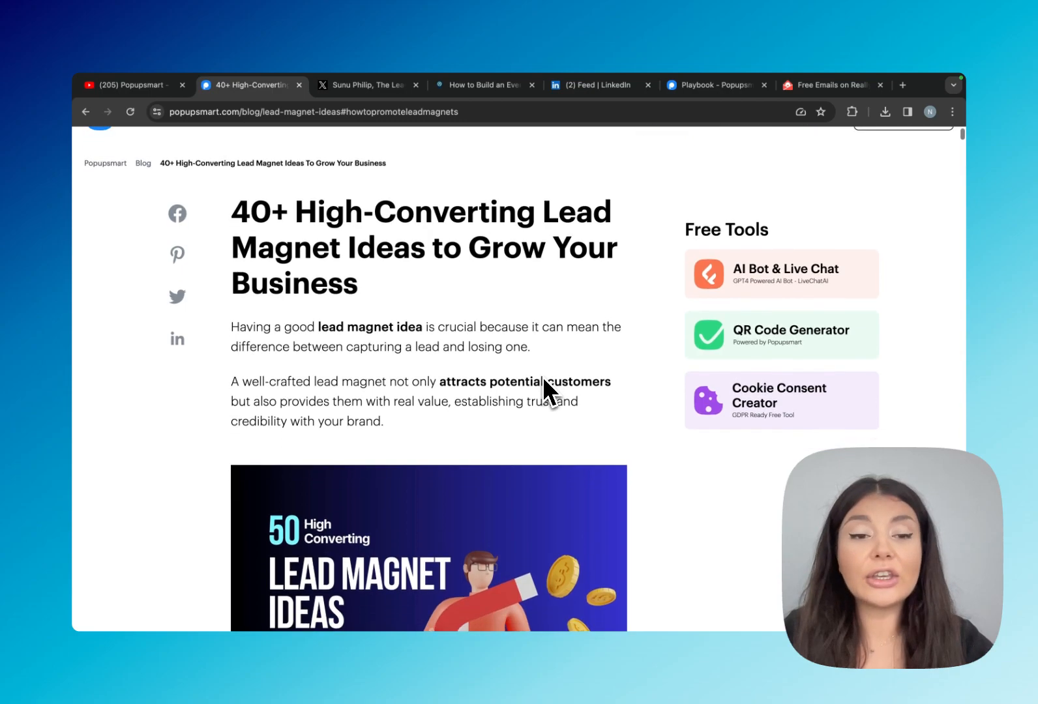